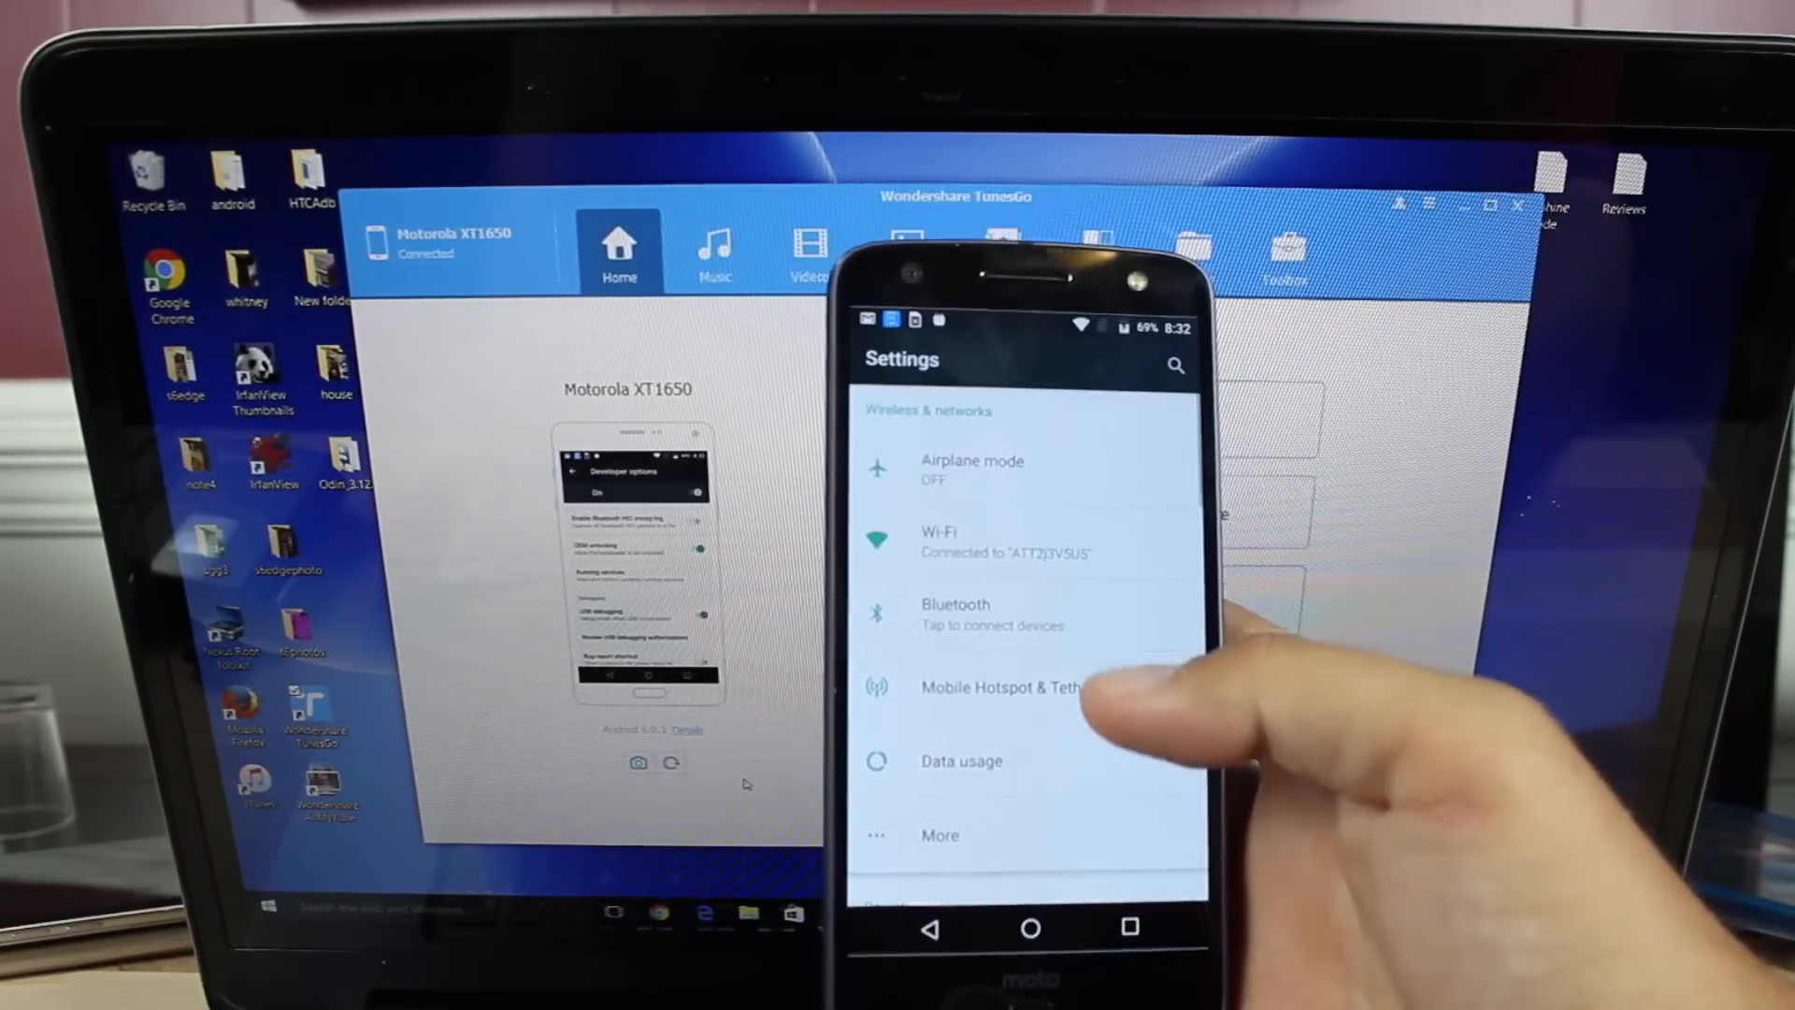
Scroll Android Settings and open Developer options, already switched on.
scroll(down, 3)
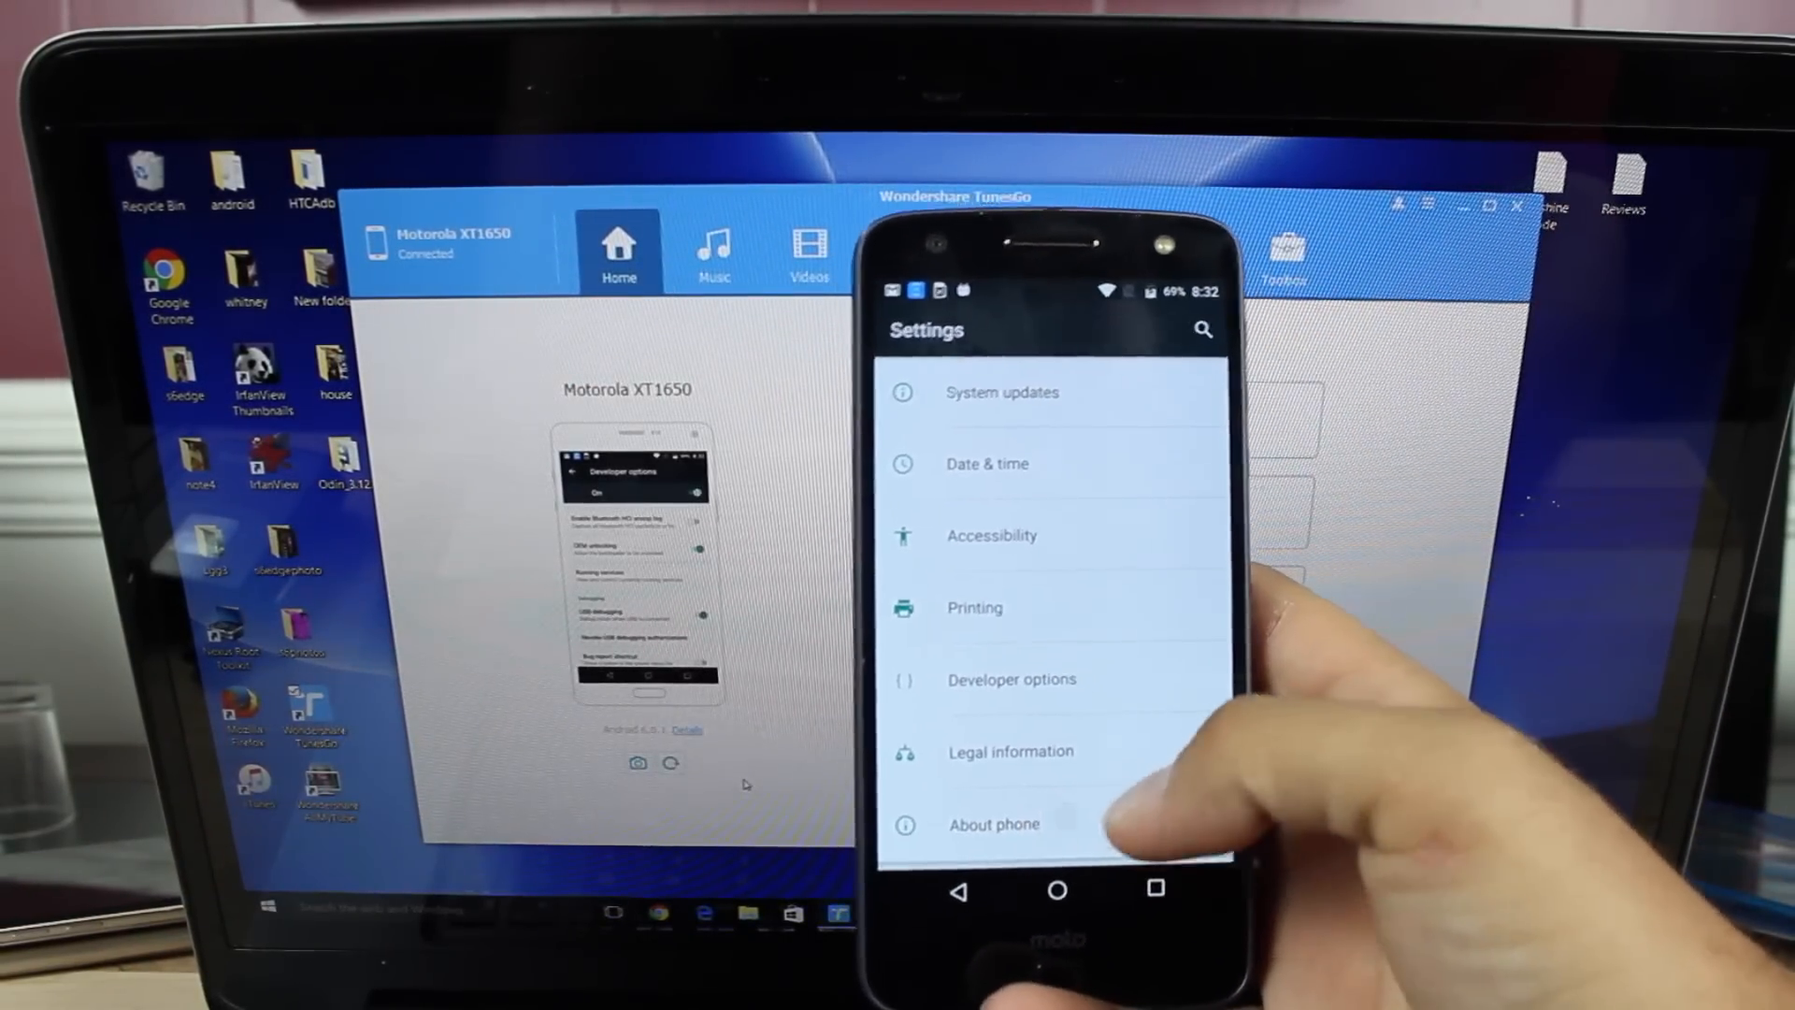
click(993, 824)
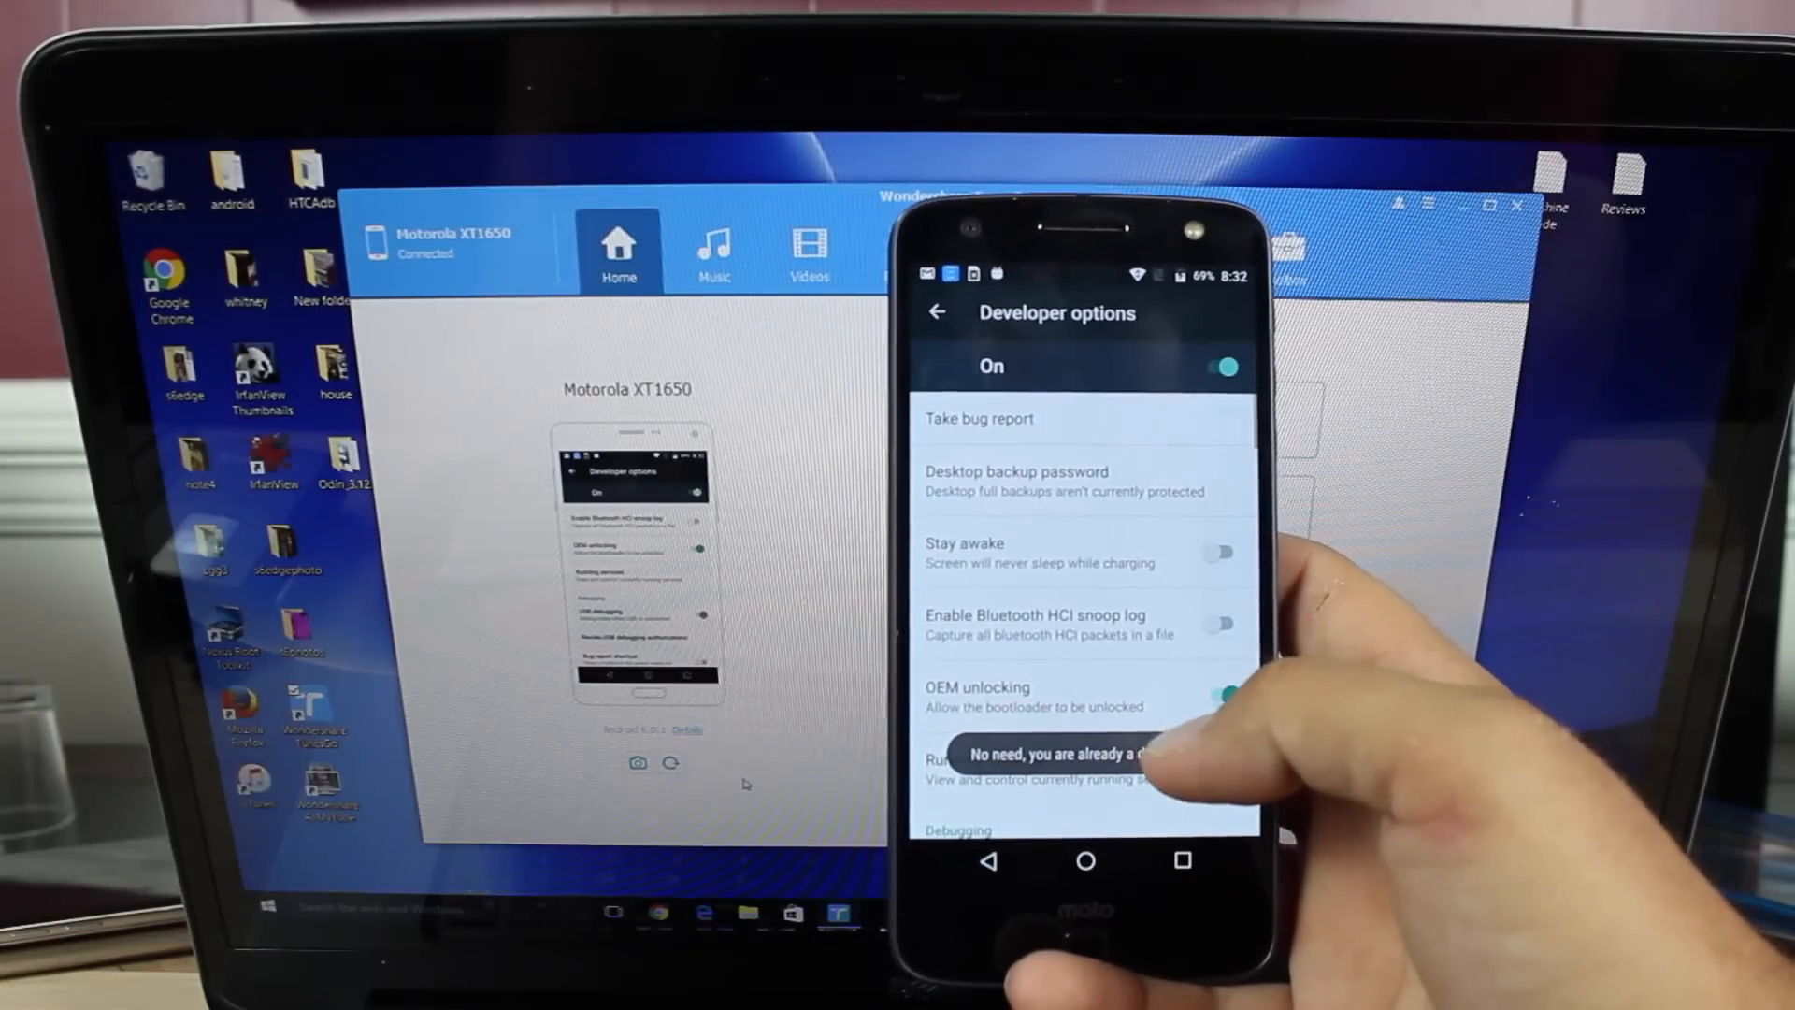
scroll(down, 3)
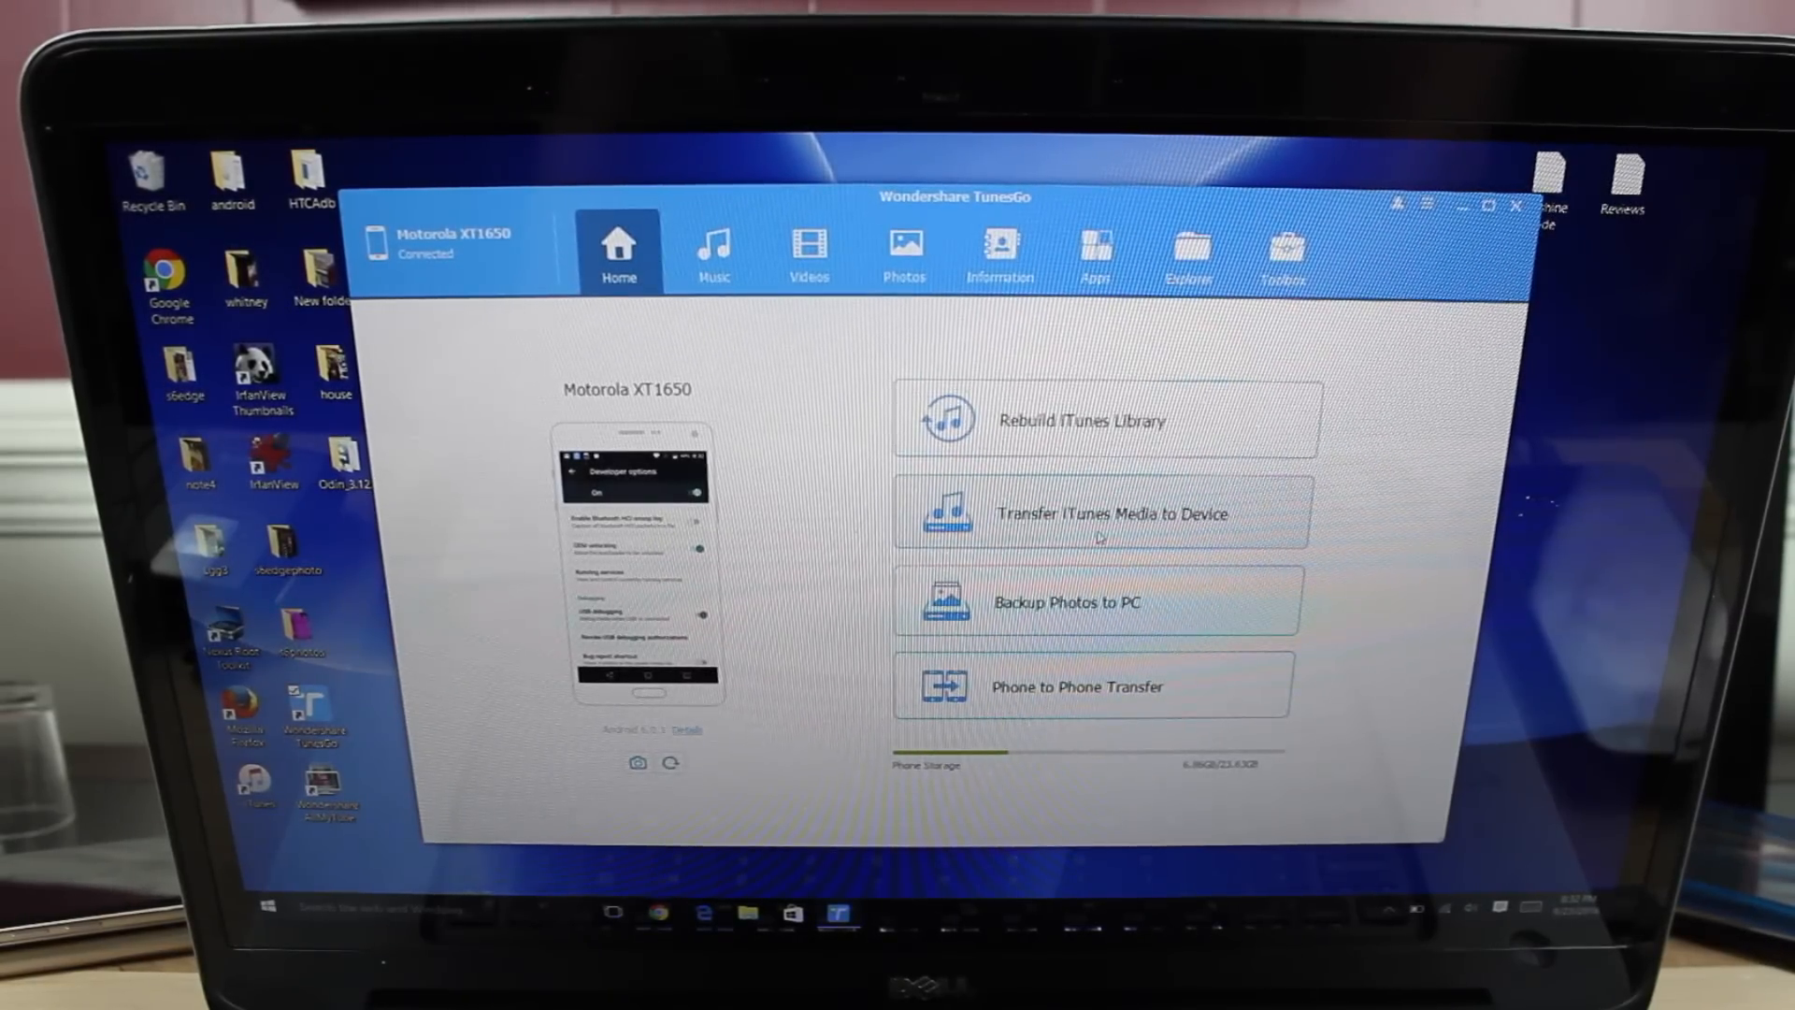
Start Transfer iTunes Media to Device for the Motorola XT1650 with Music checked.
click(1105, 513)
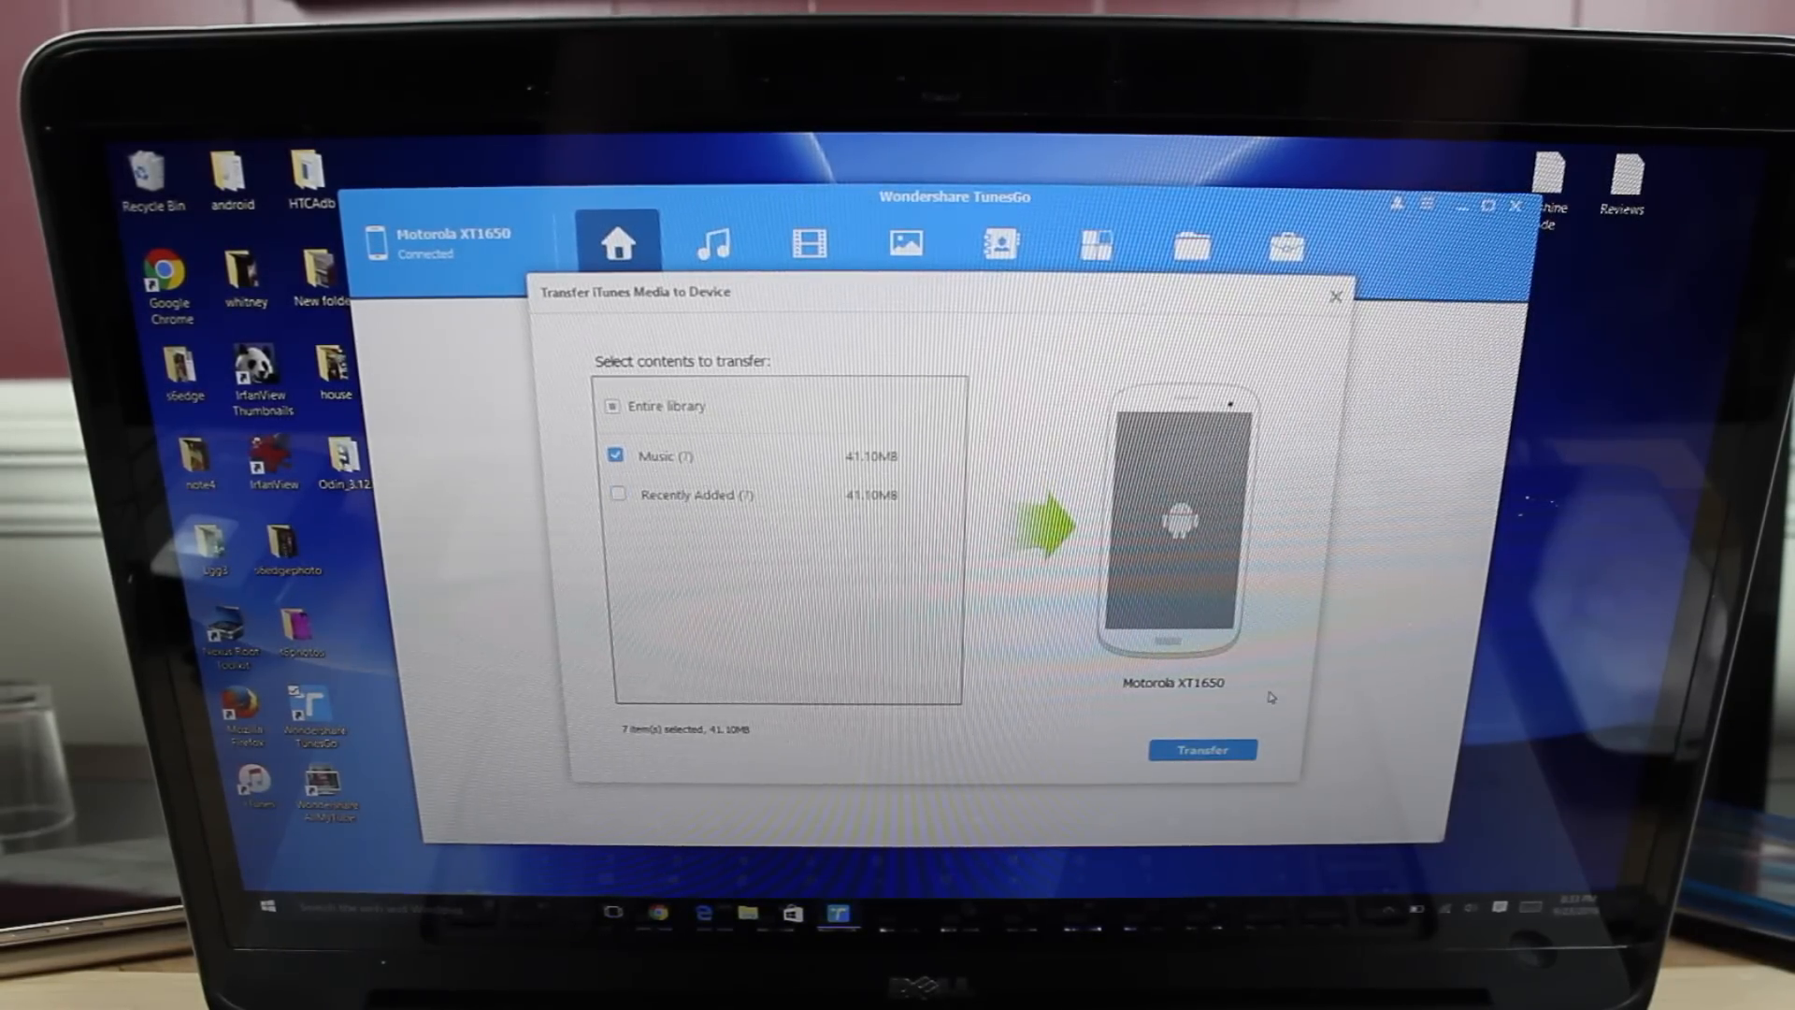
Transfer the iTunes Music library to the Motorola XT1650 and dismiss the success message.
click(1202, 750)
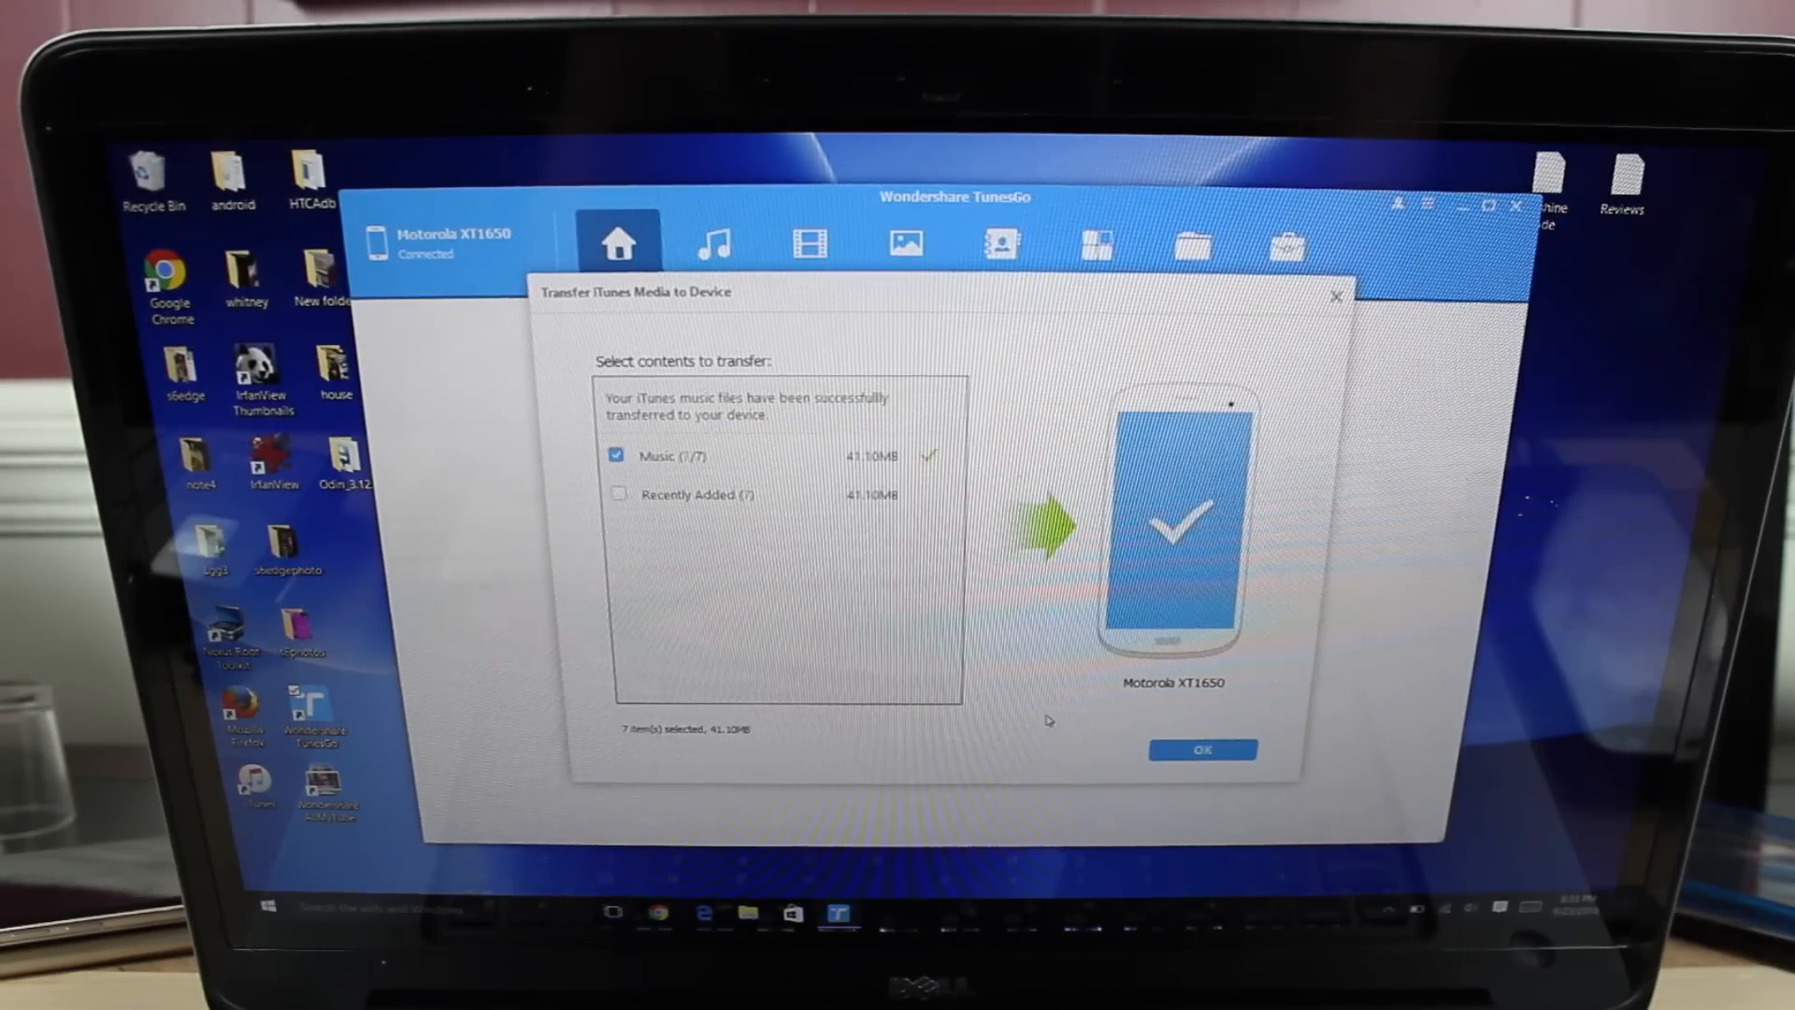
click(1202, 750)
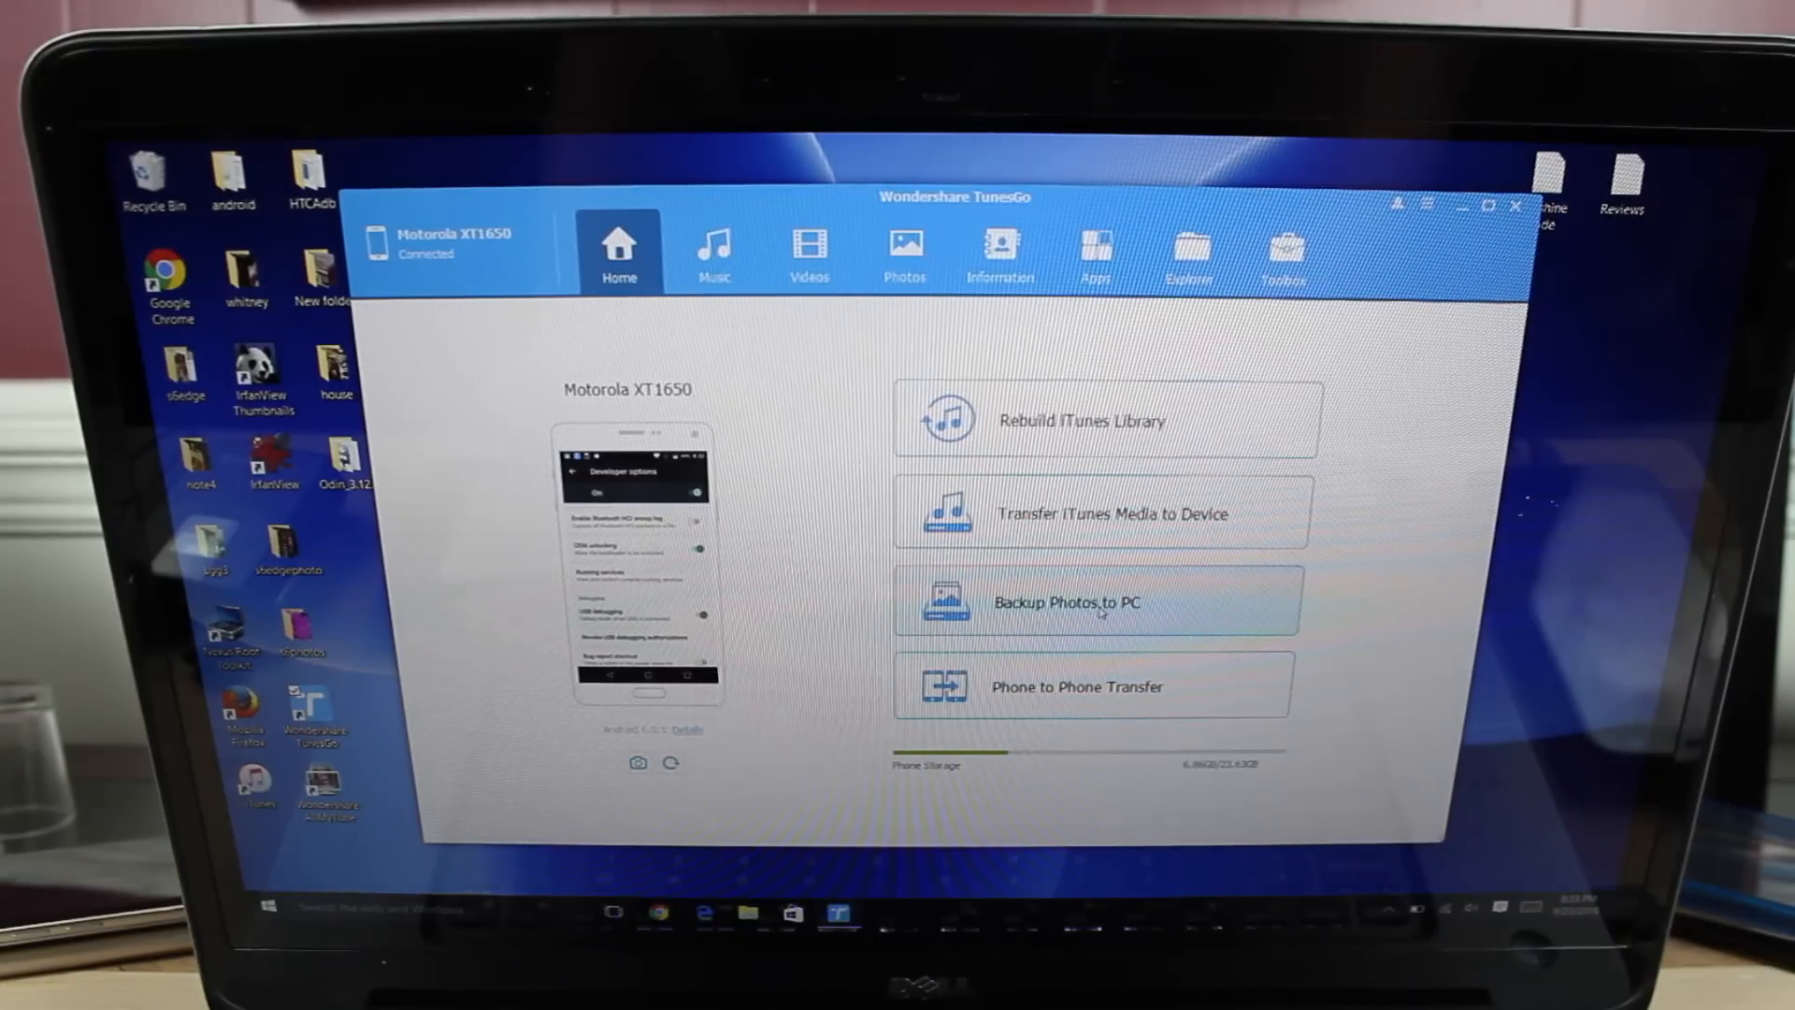
Back up phone photos to Pictures > Wondershare TunesGo > Photos on the PC.
click(1099, 601)
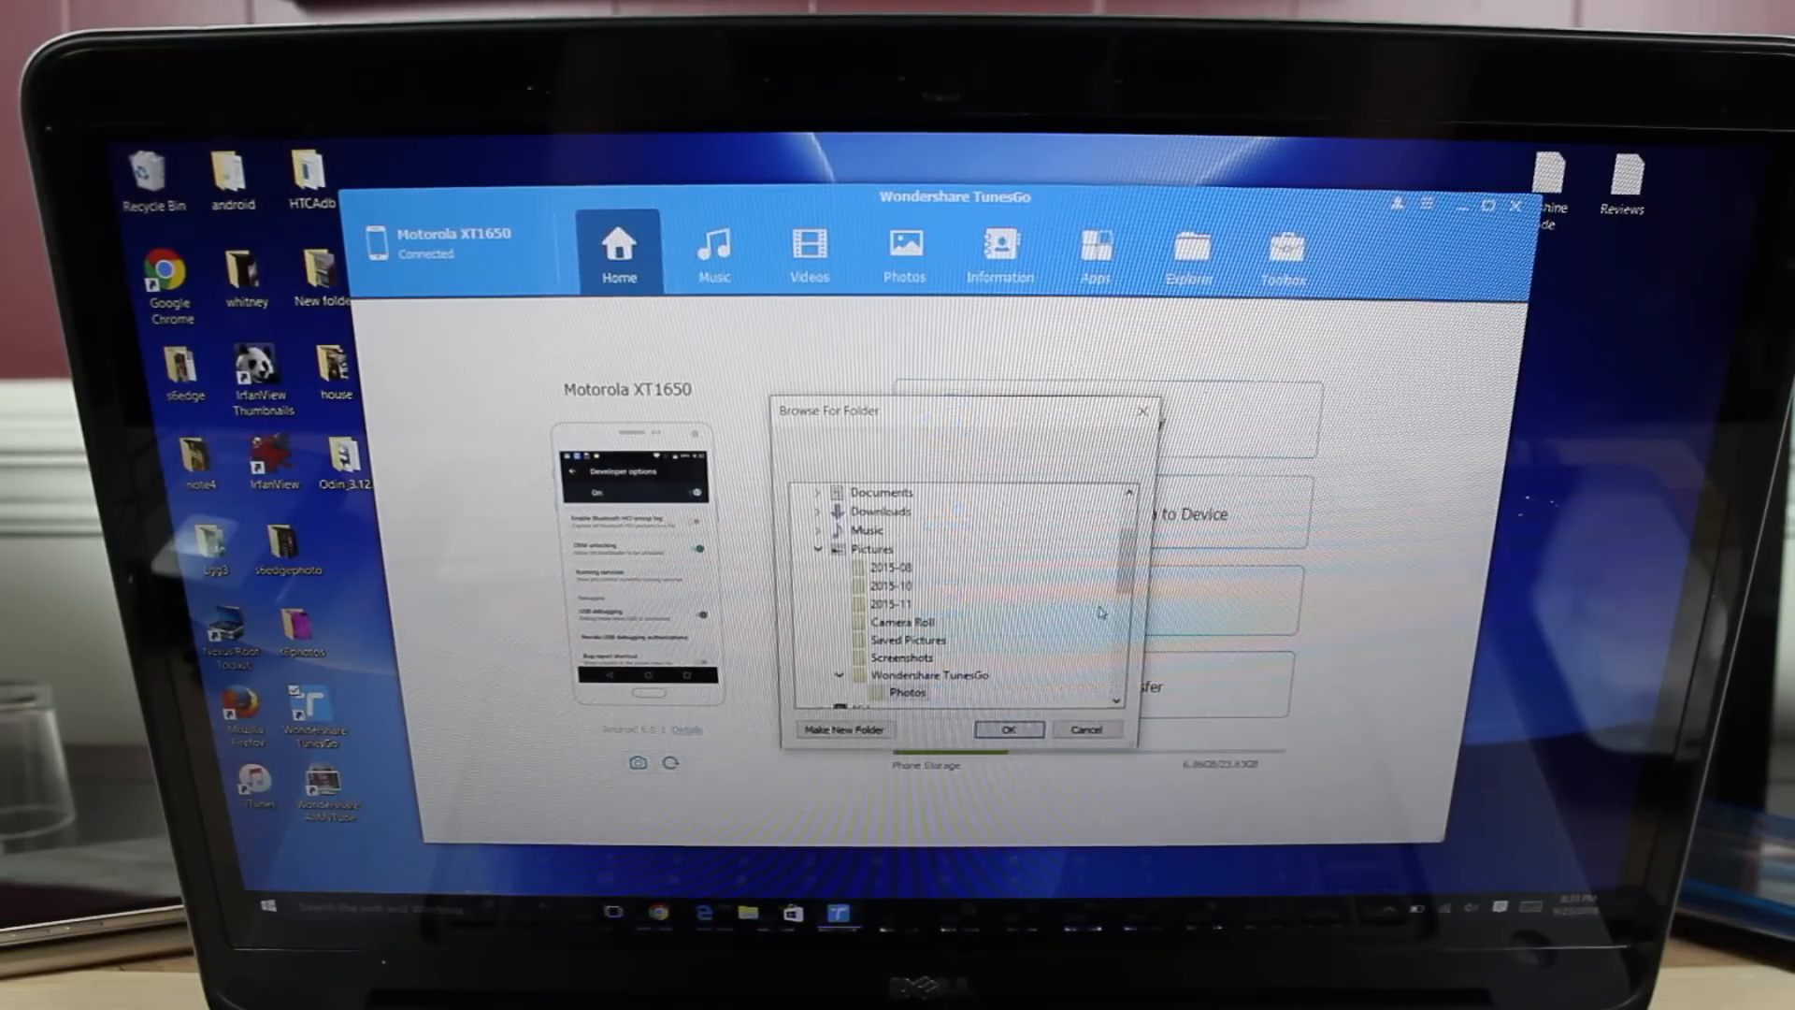
click(1008, 729)
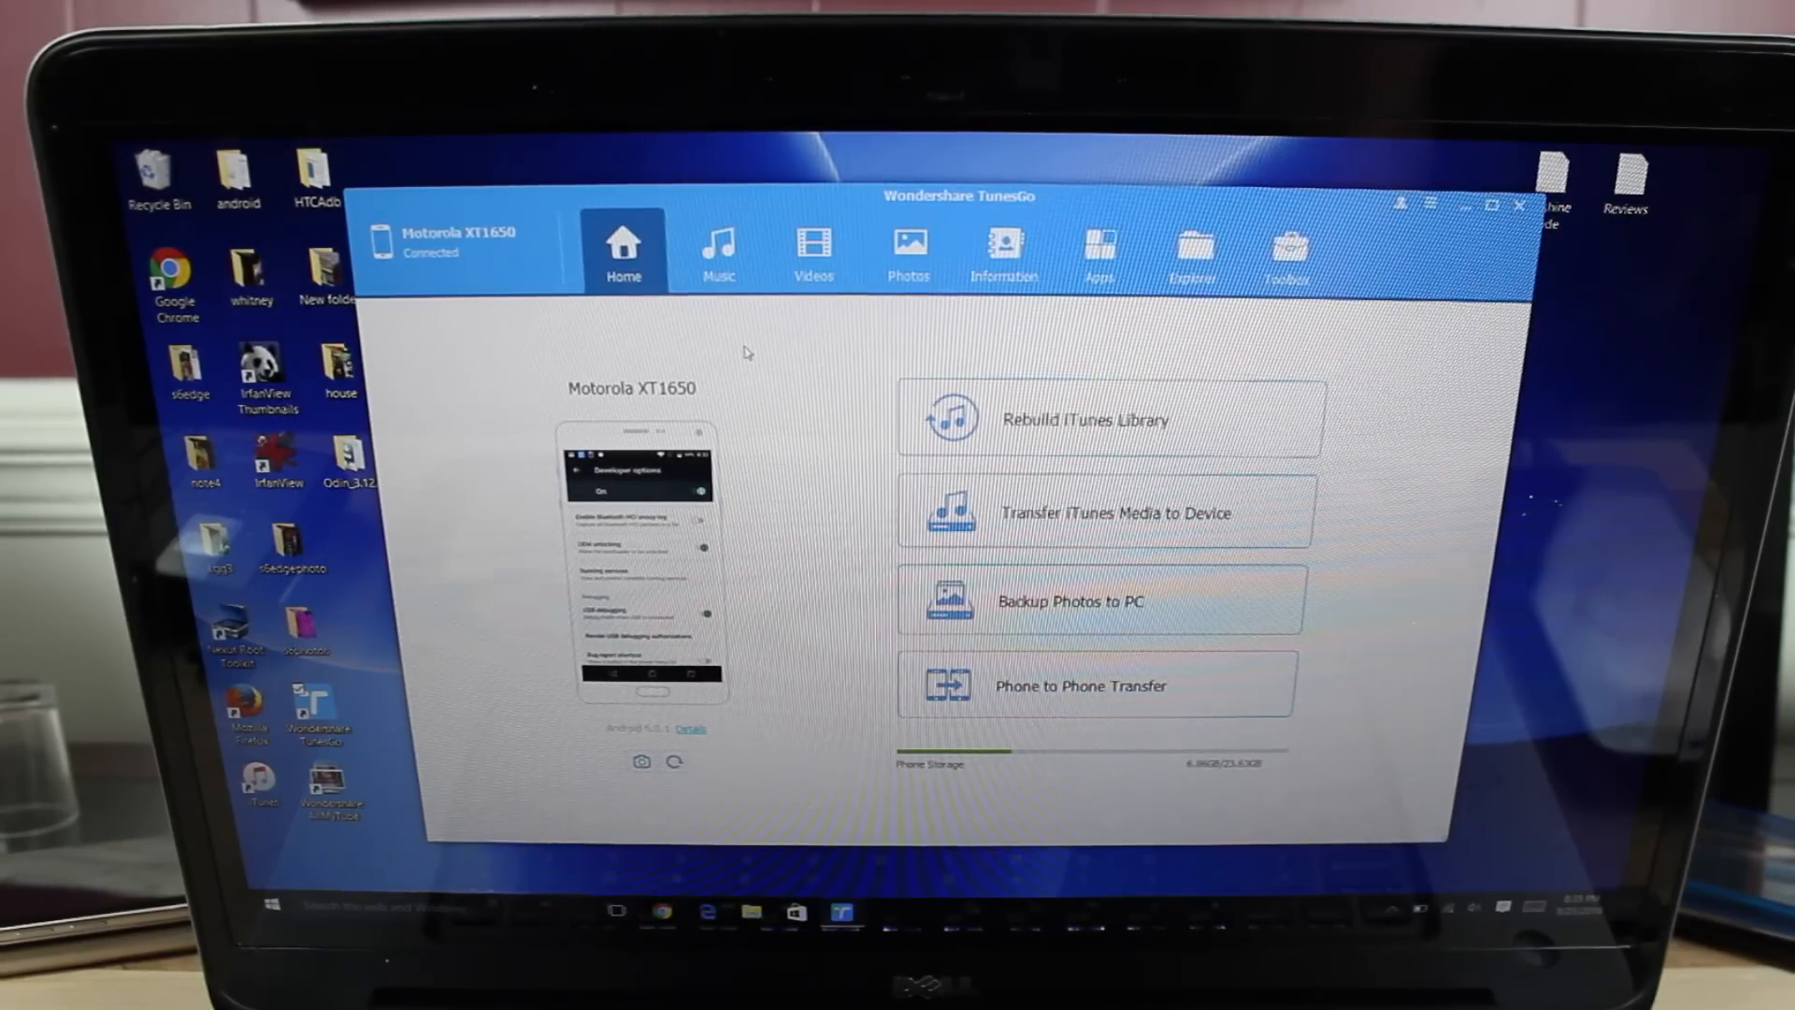
Browse the Music, Photos (Camera album), Explorer and Toolbox tabs.
click(719, 250)
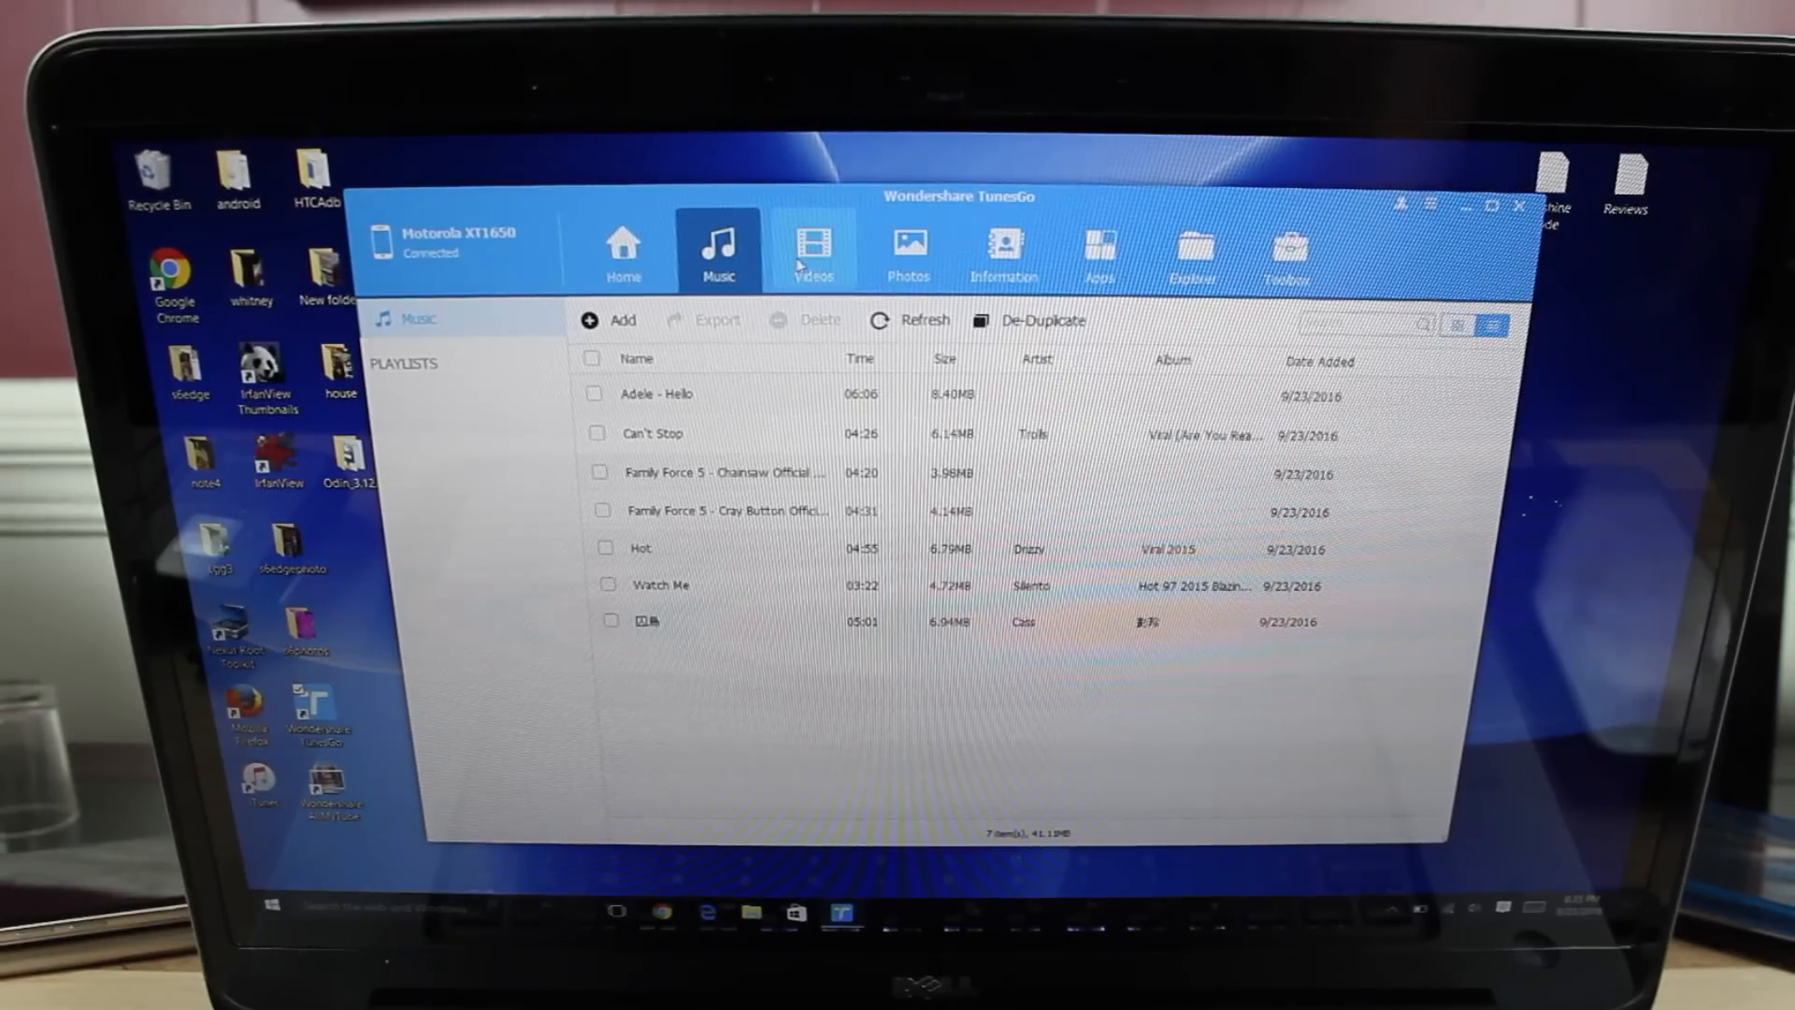
click(907, 252)
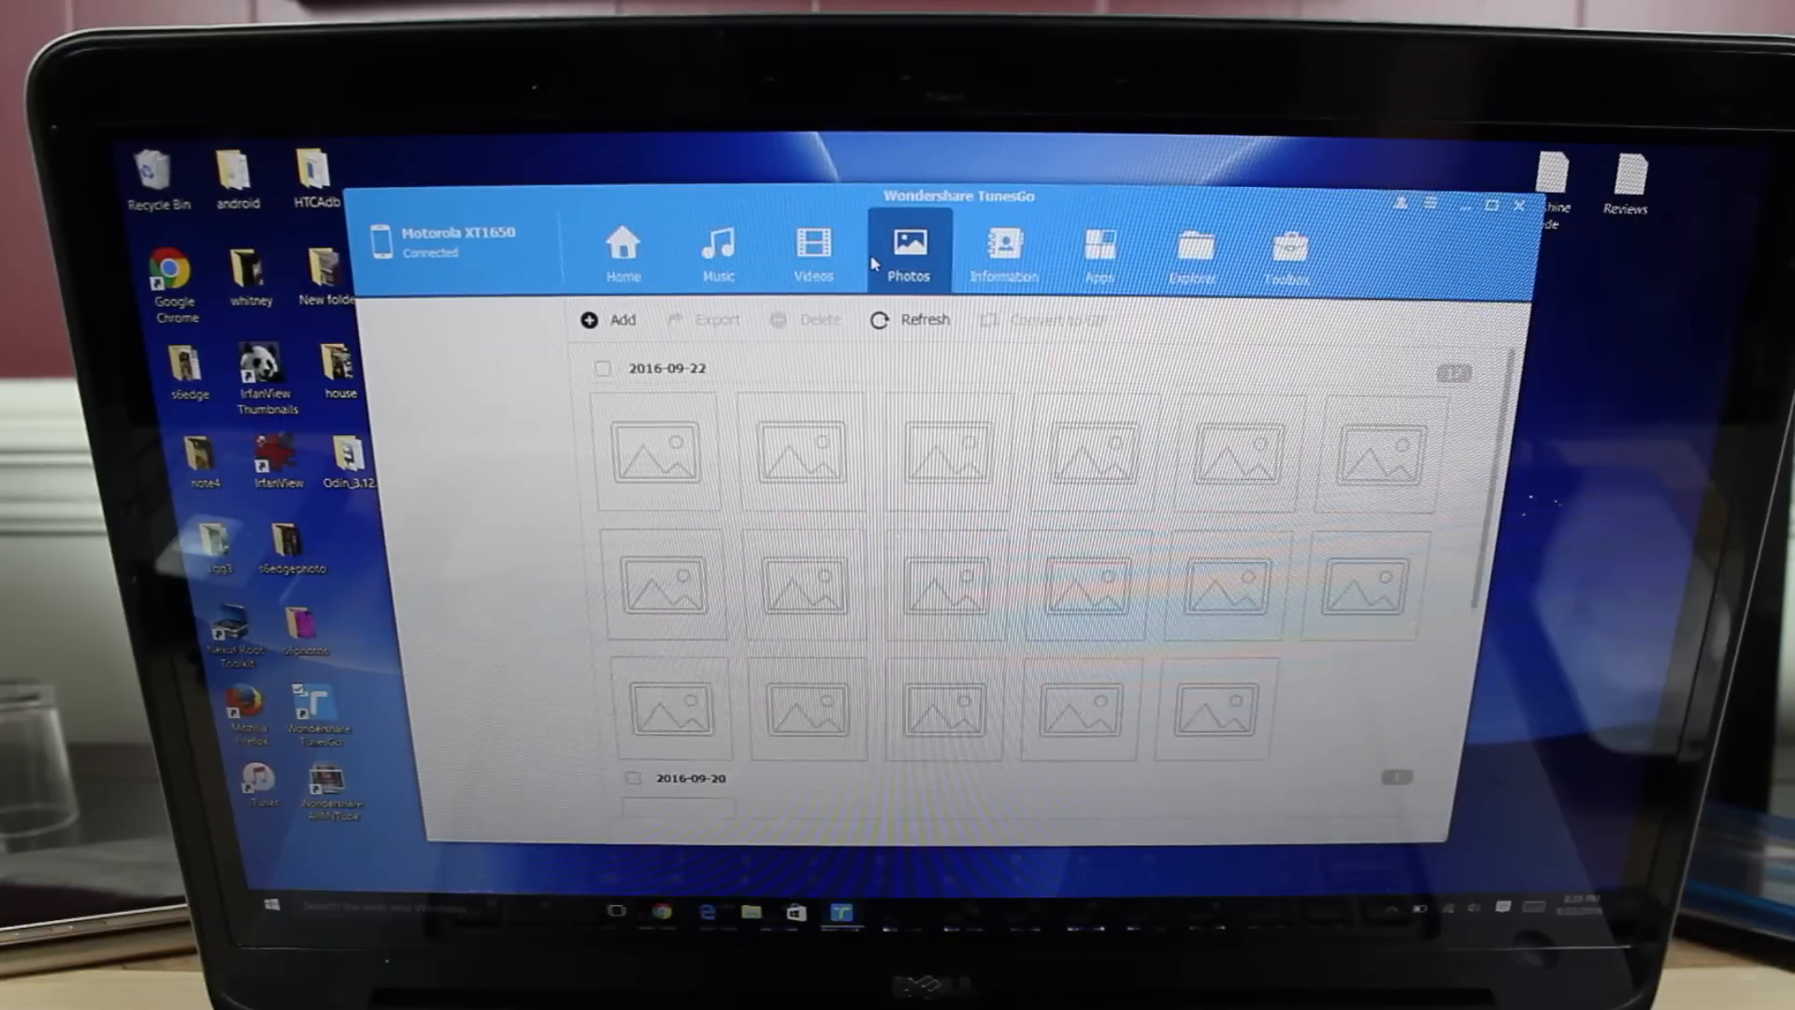
click(906, 254)
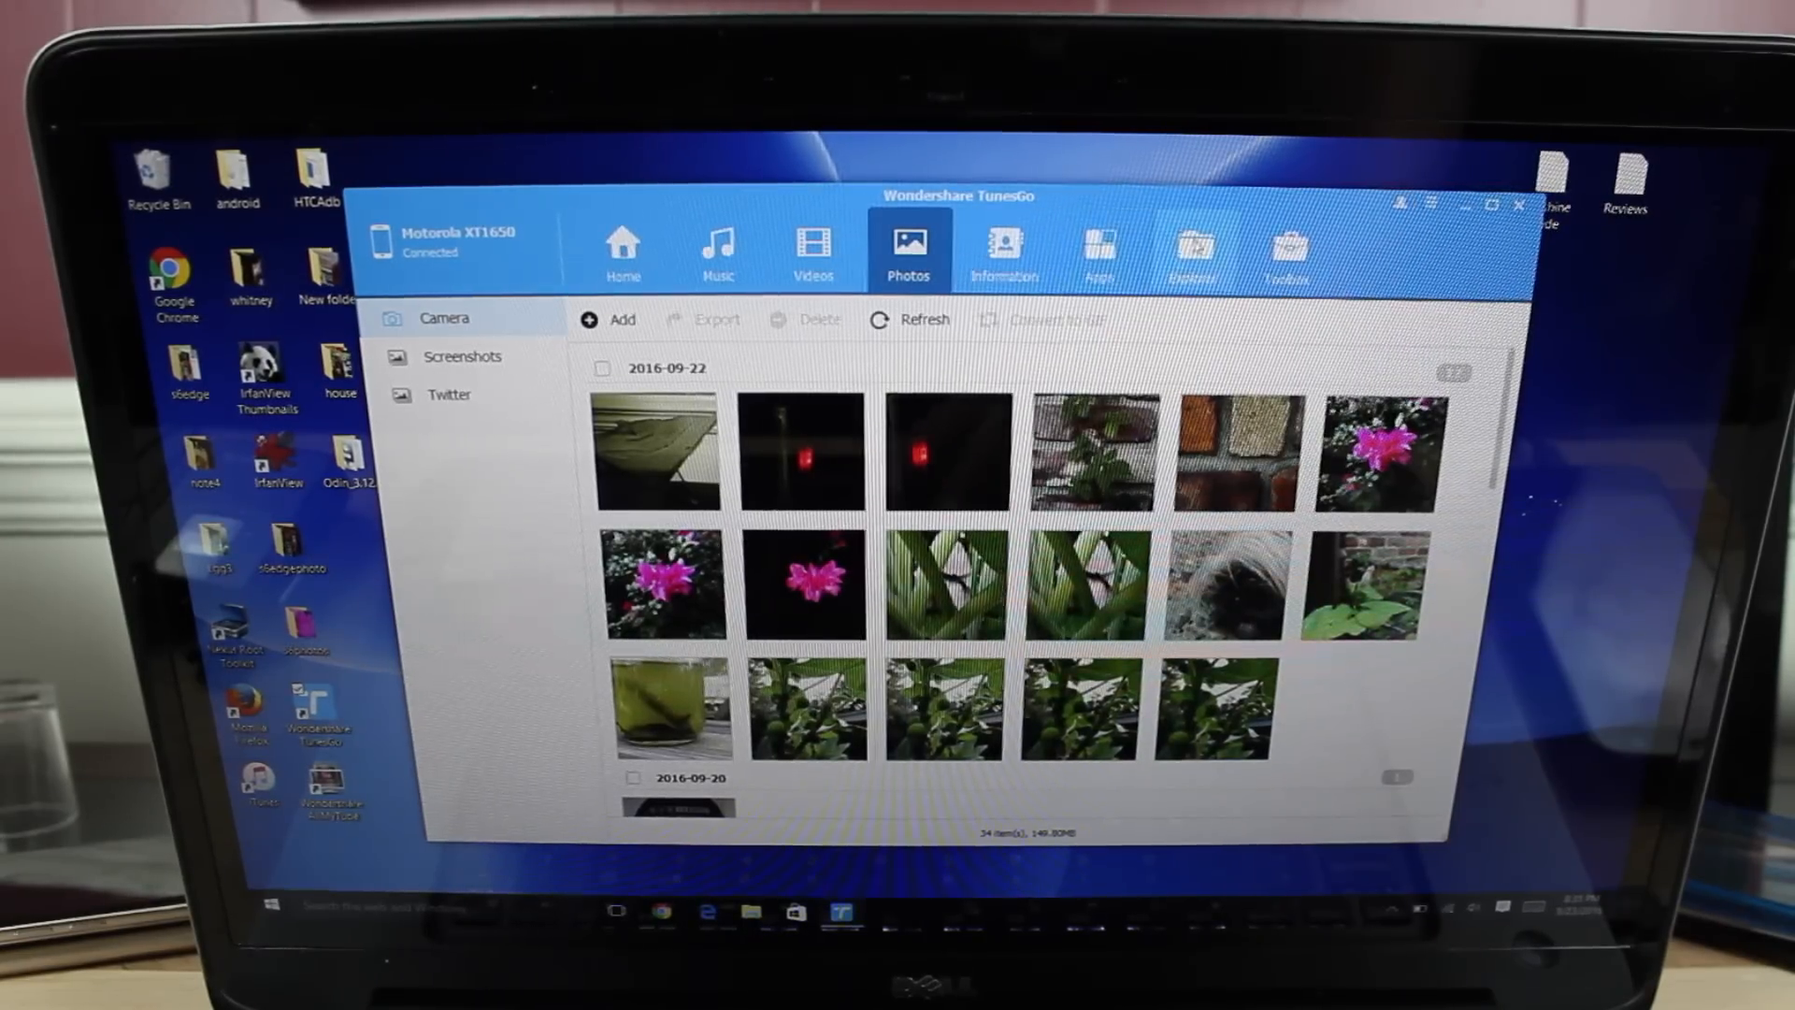
click(1194, 254)
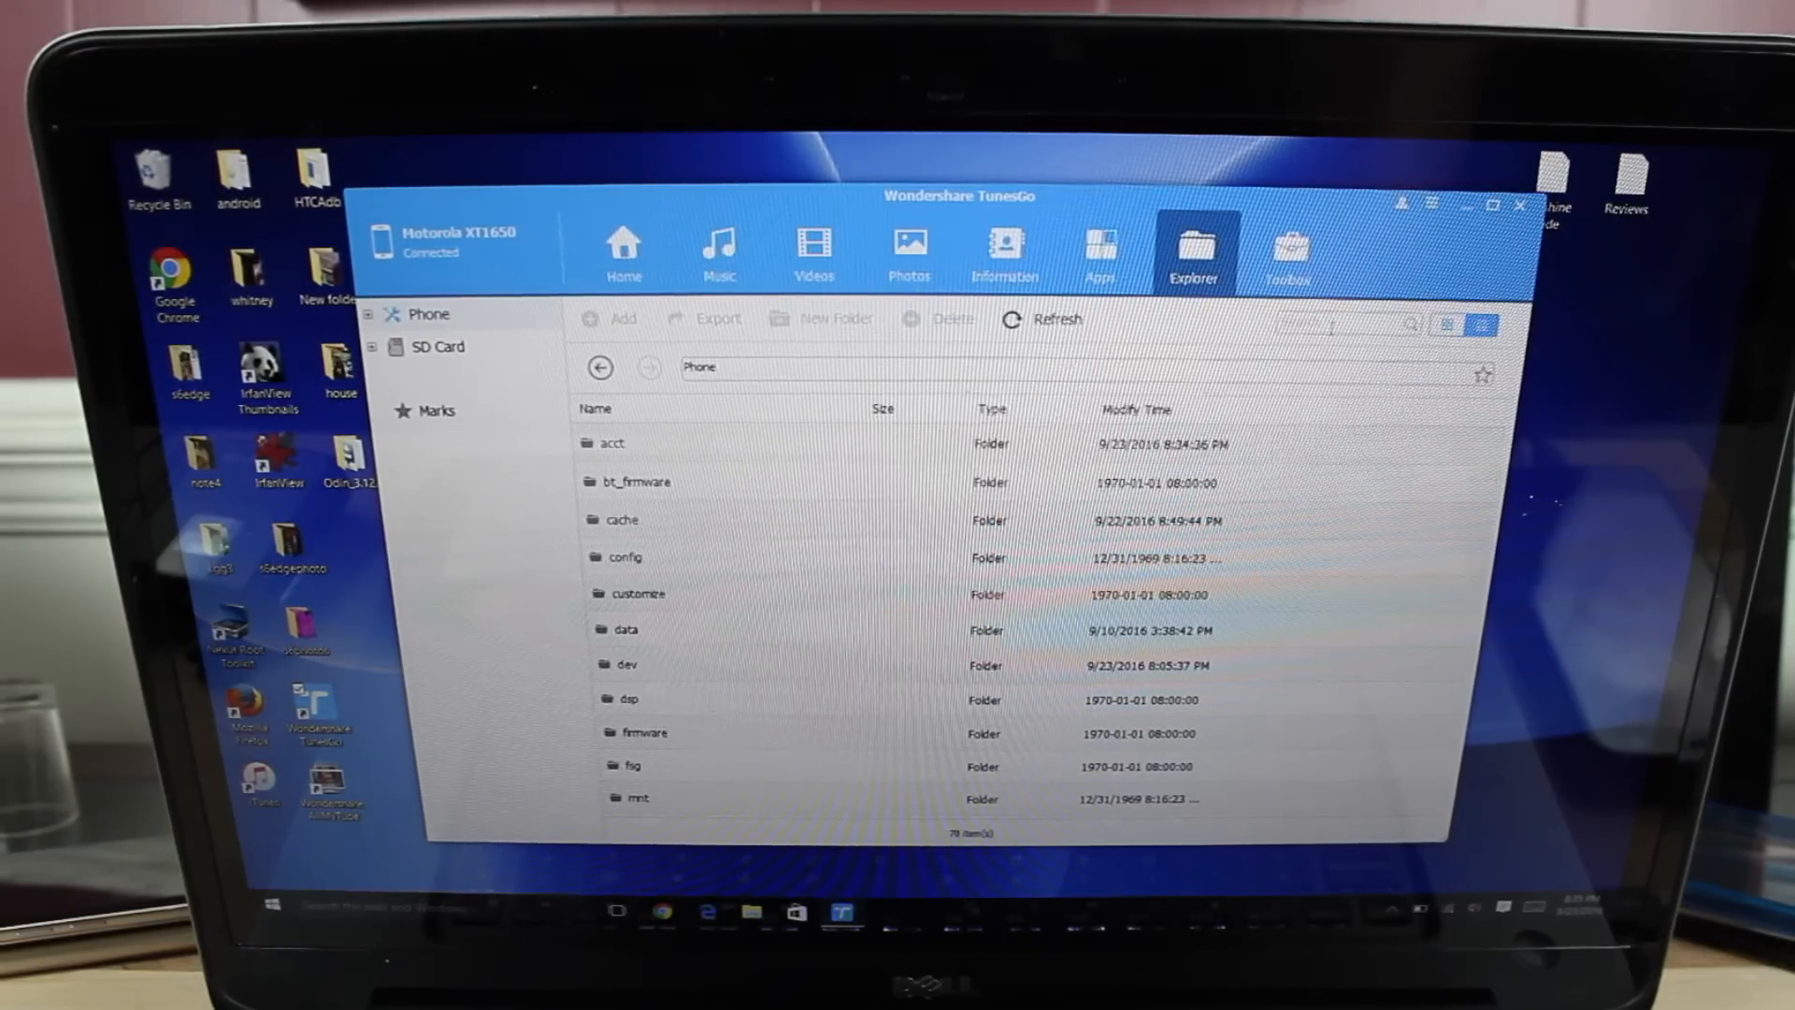
click(1286, 251)
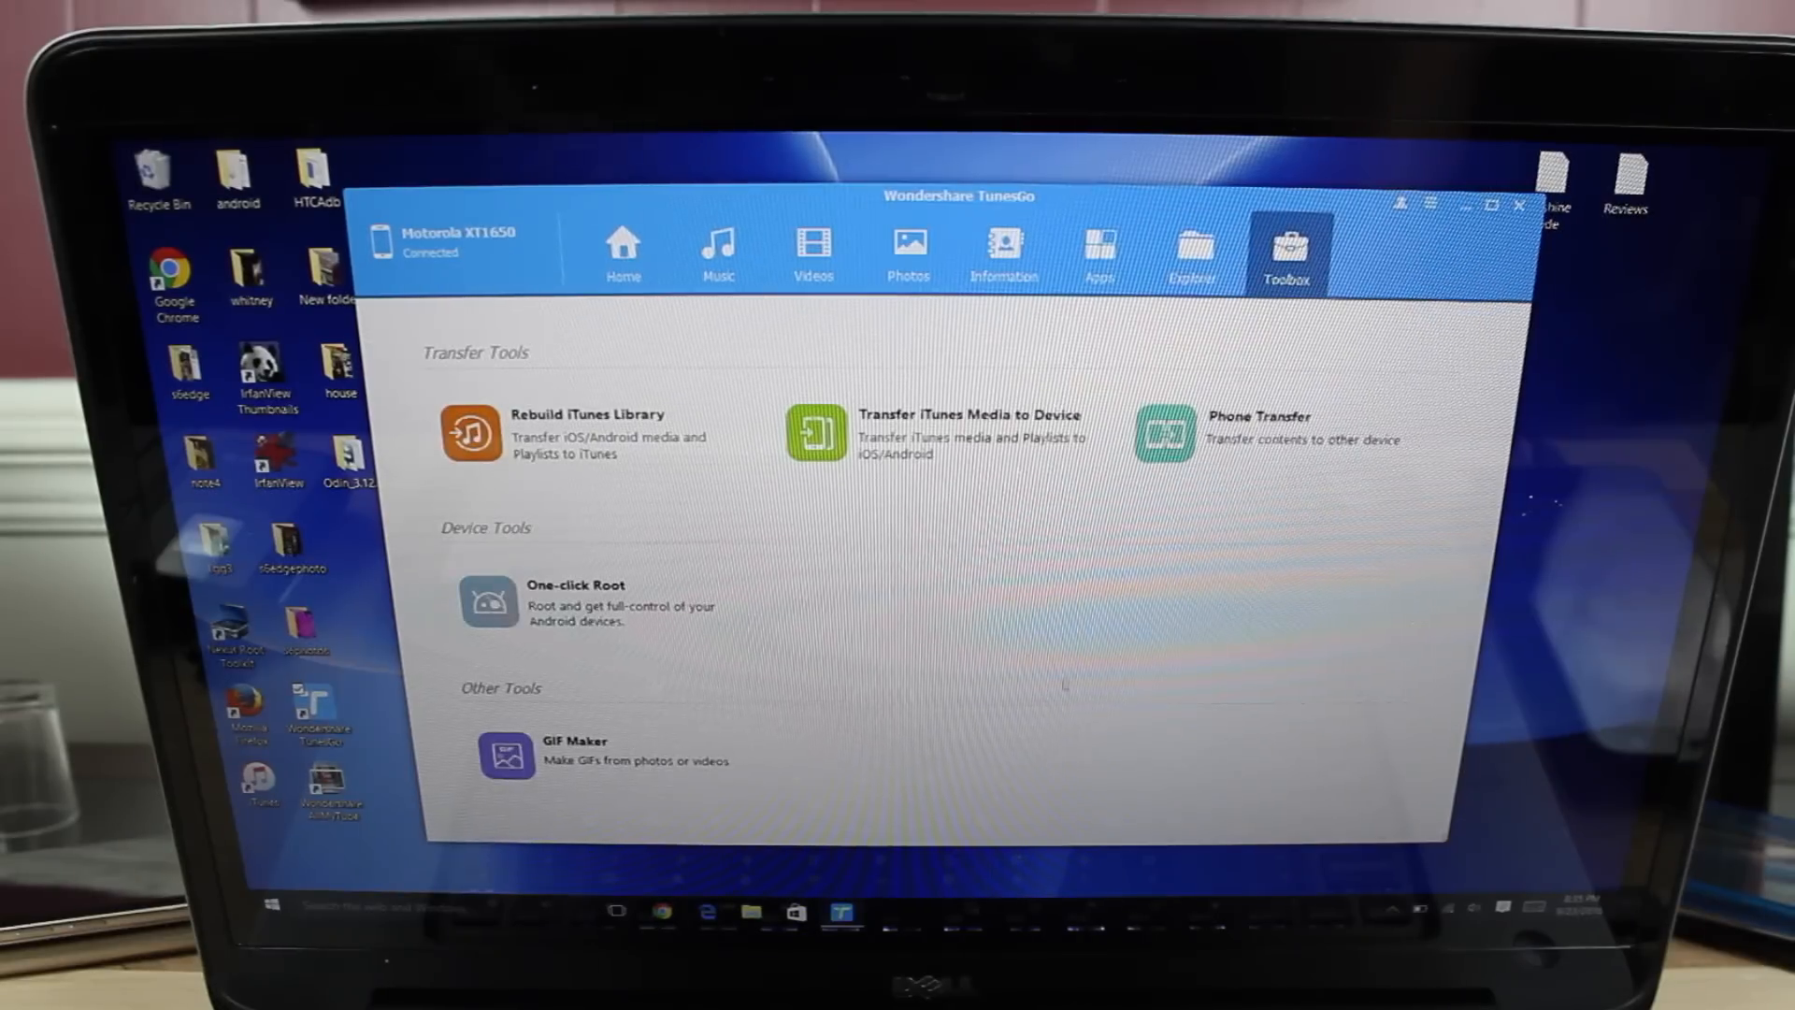